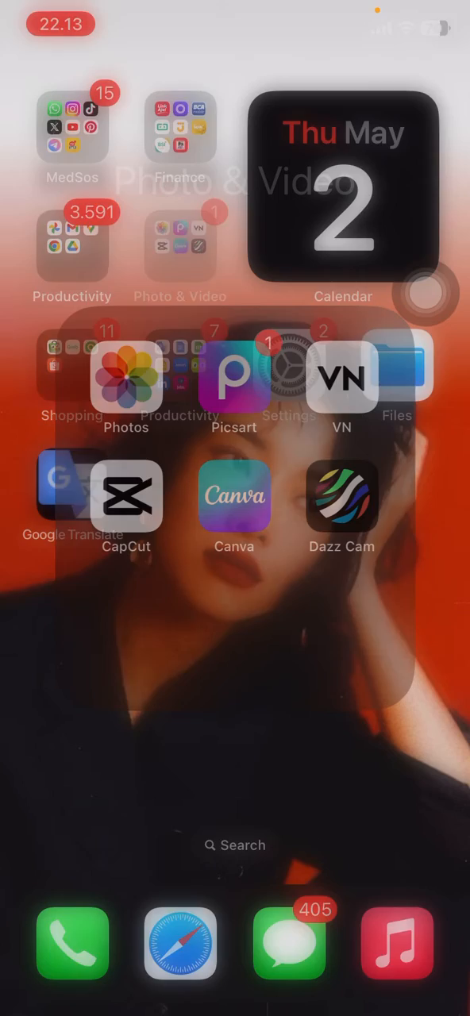
# Step: Launch CapCut from the home screen and head to the account profile page
pyautogui.click(126, 495)
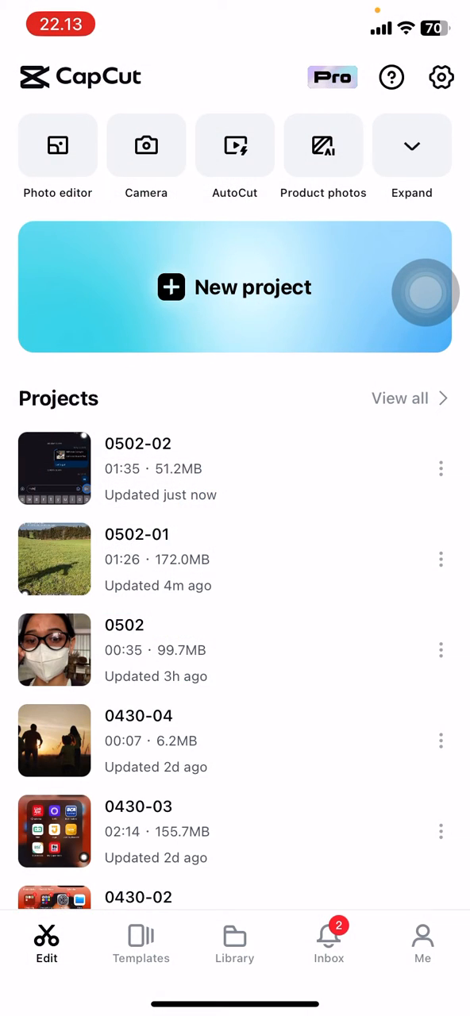
pyautogui.click(422, 941)
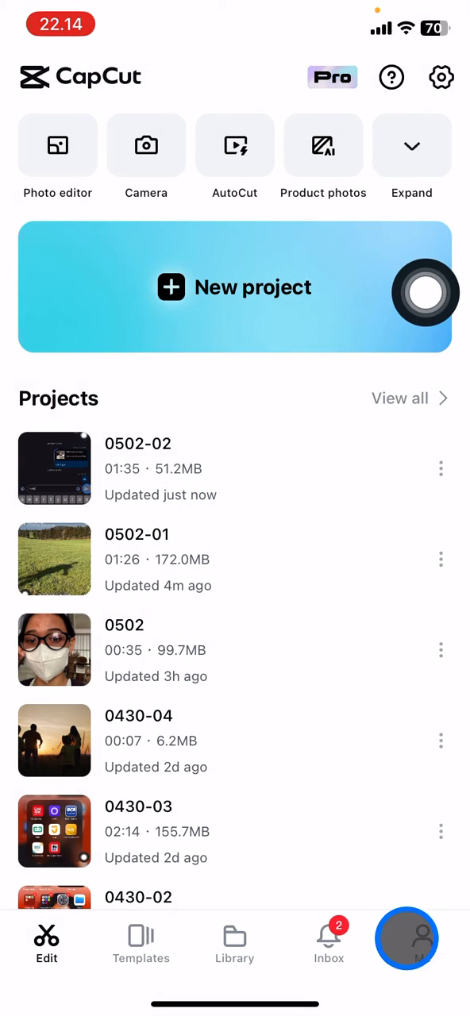
# Step: Return to the project list and choose Upload to space for project 0502-02
pyautogui.click(406, 940)
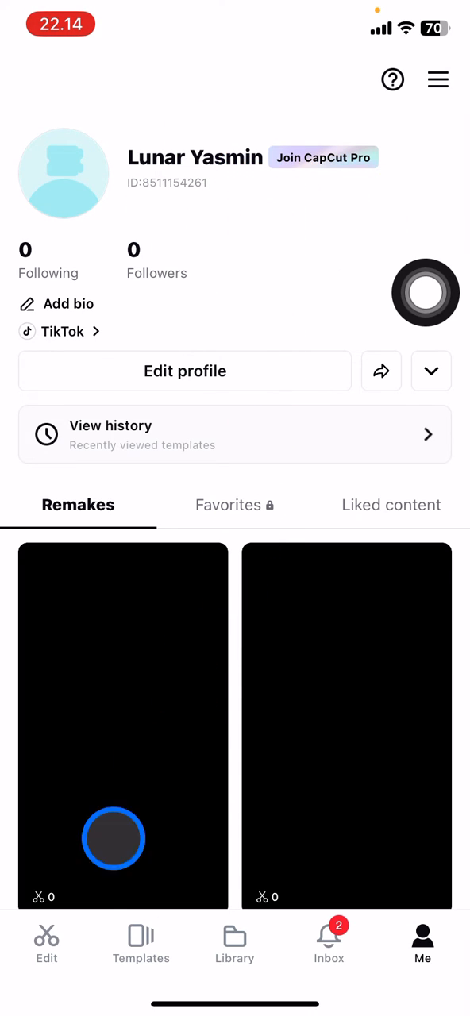
pyautogui.click(46, 941)
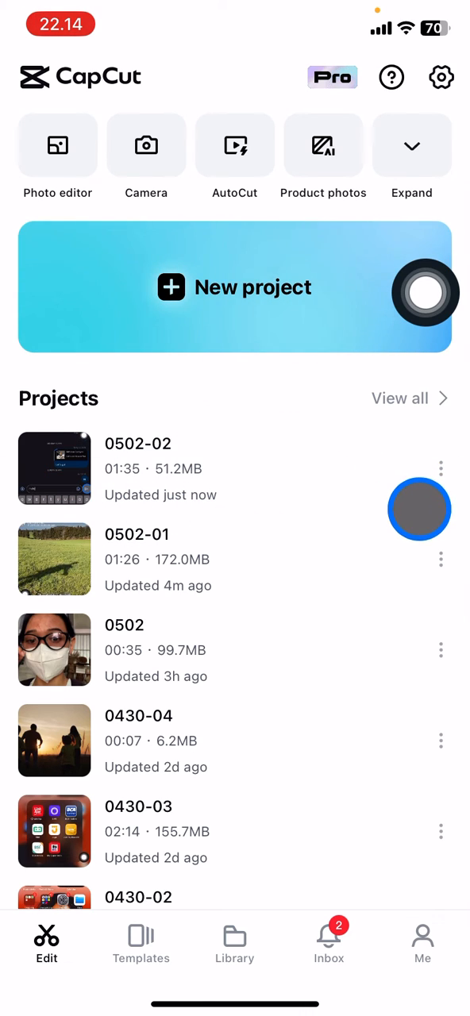
pyautogui.click(441, 469)
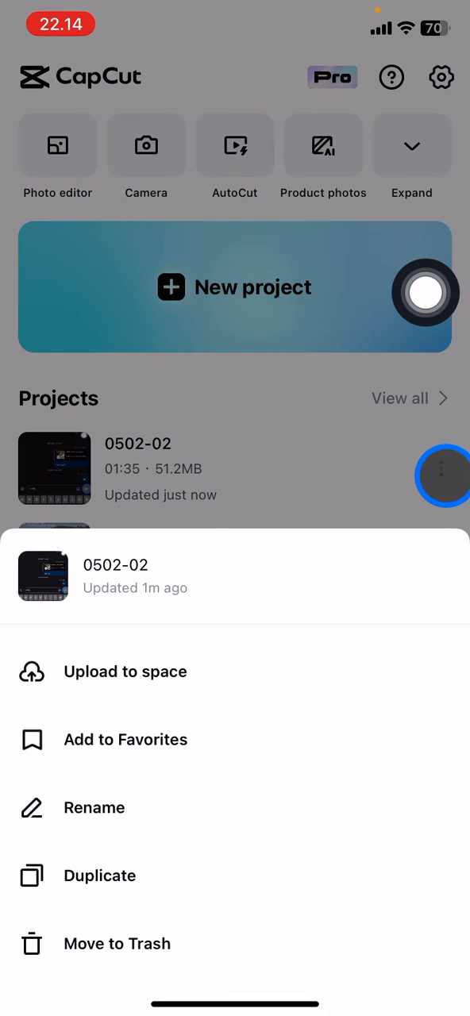
pyautogui.click(124, 671)
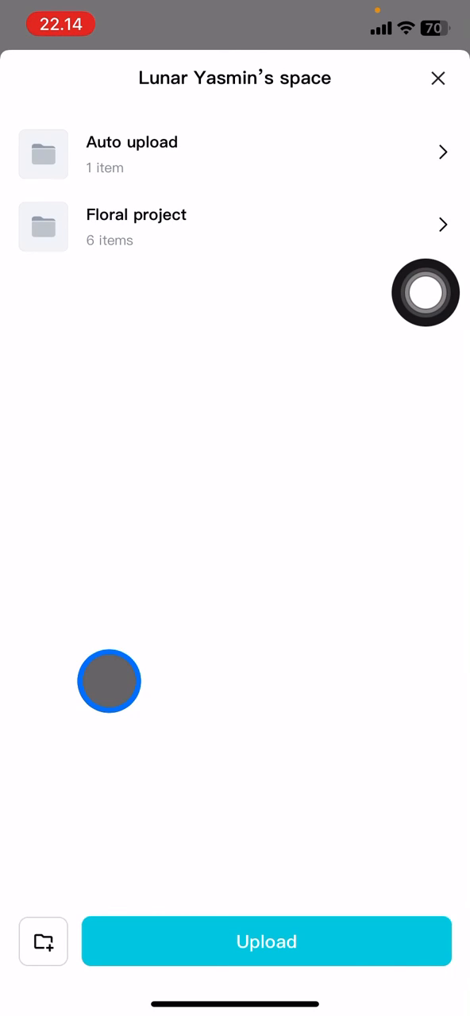
# Step: Upload 0502-02 into the Floral project folder and view its 0% progress in Transfer activity
pyautogui.click(137, 225)
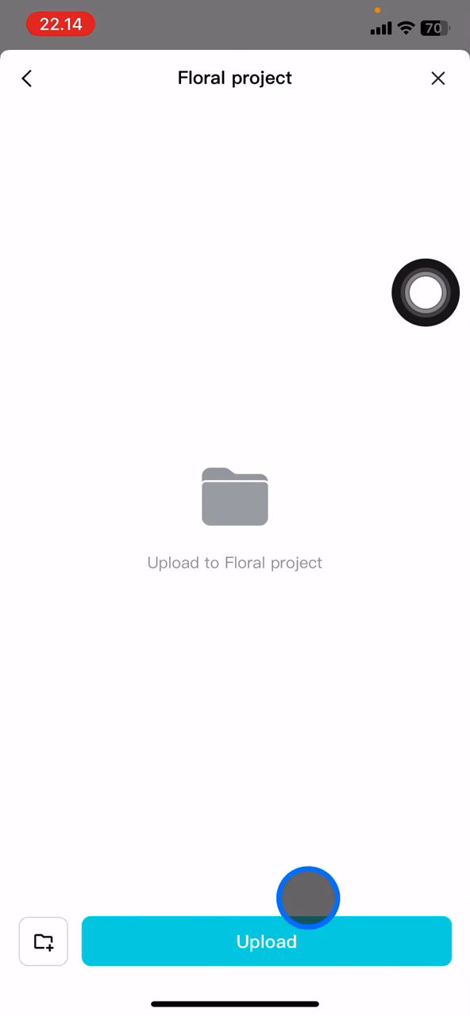
pyautogui.click(266, 942)
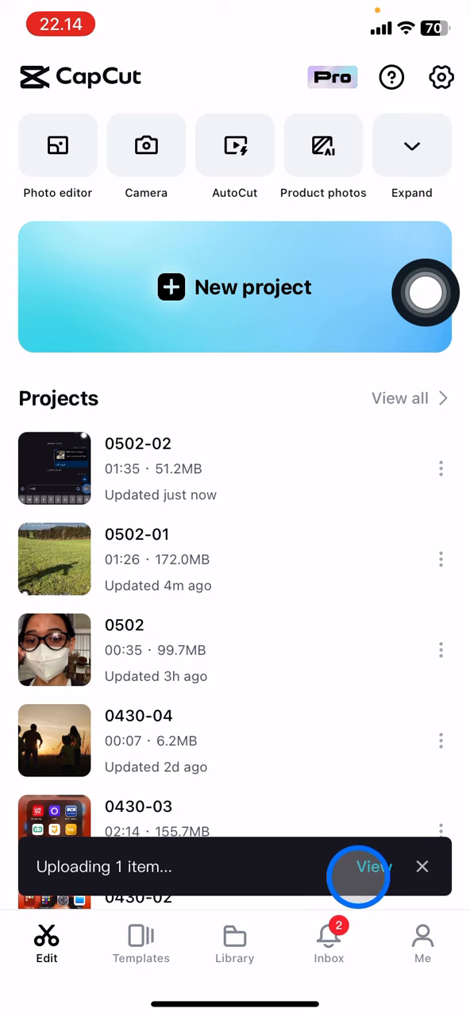
pyautogui.click(373, 867)
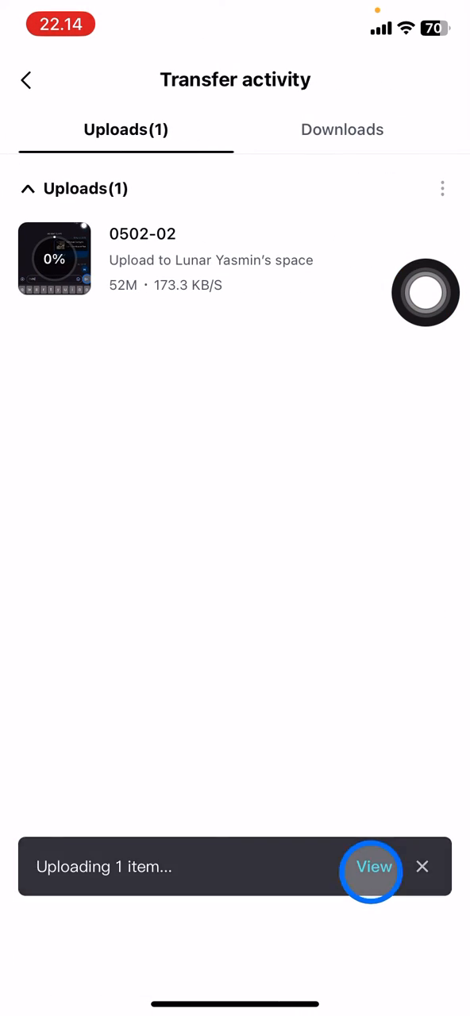